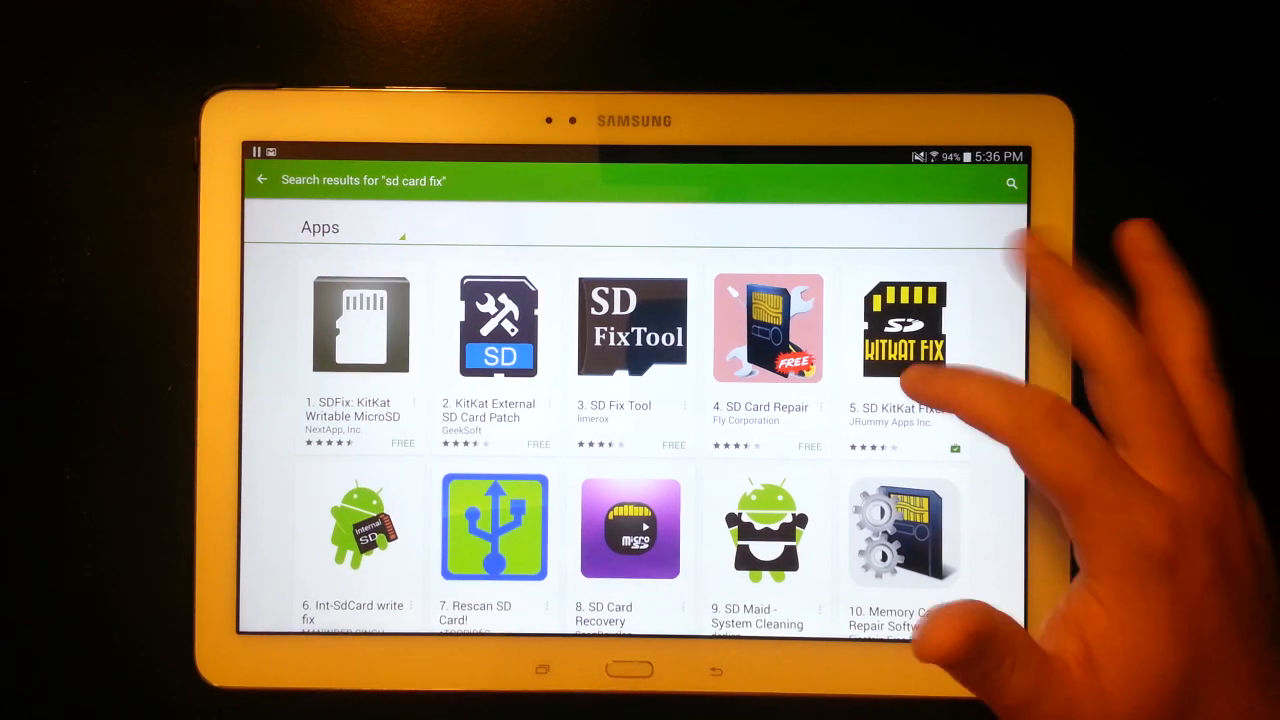
# Step: Launch the installed SD KitKat Fixer from its store page in the 'sd card fix' results
pyautogui.click(904, 328)
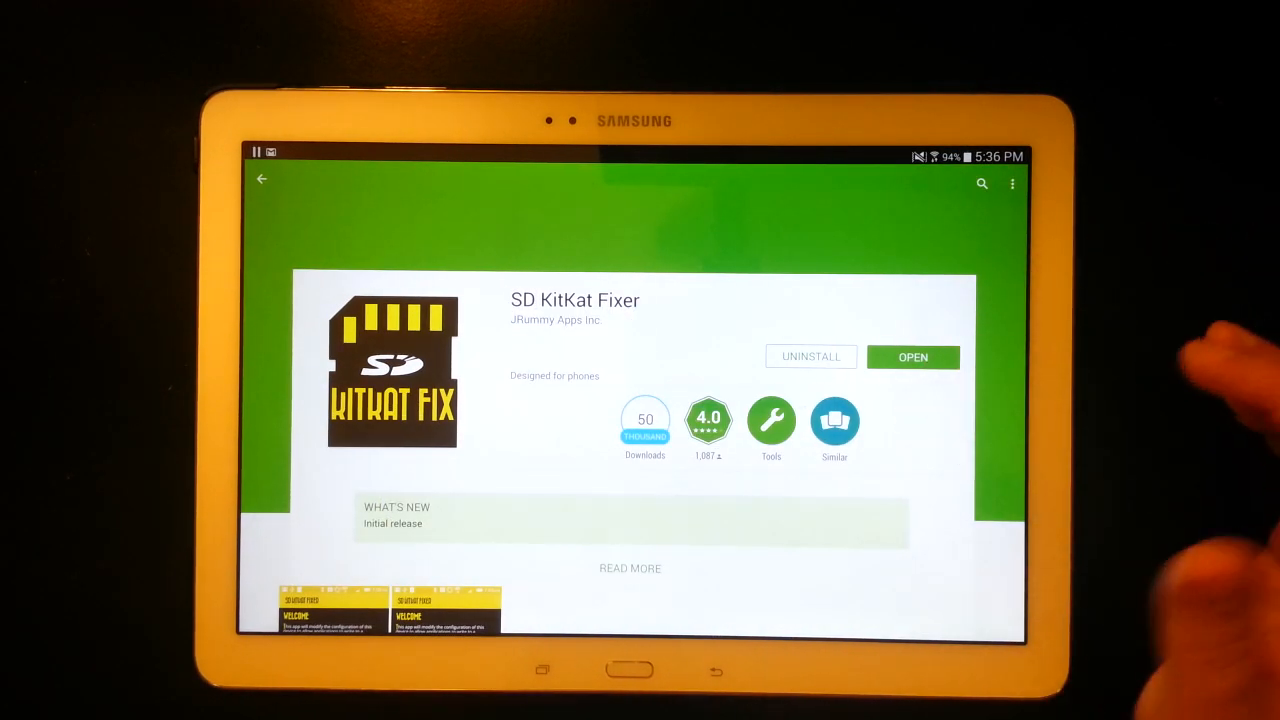
pyautogui.click(912, 356)
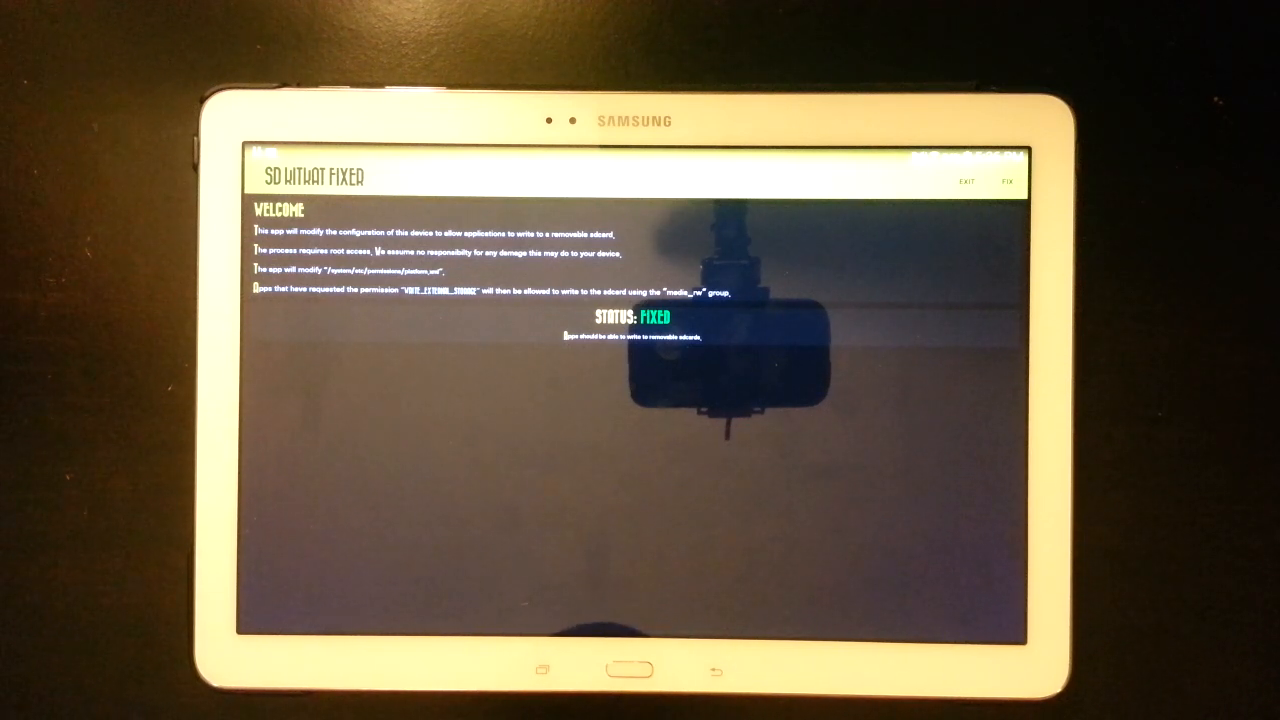
# Step: Run the removable SD card write fix so STATUS reads FIXED
pyautogui.click(612, 670)
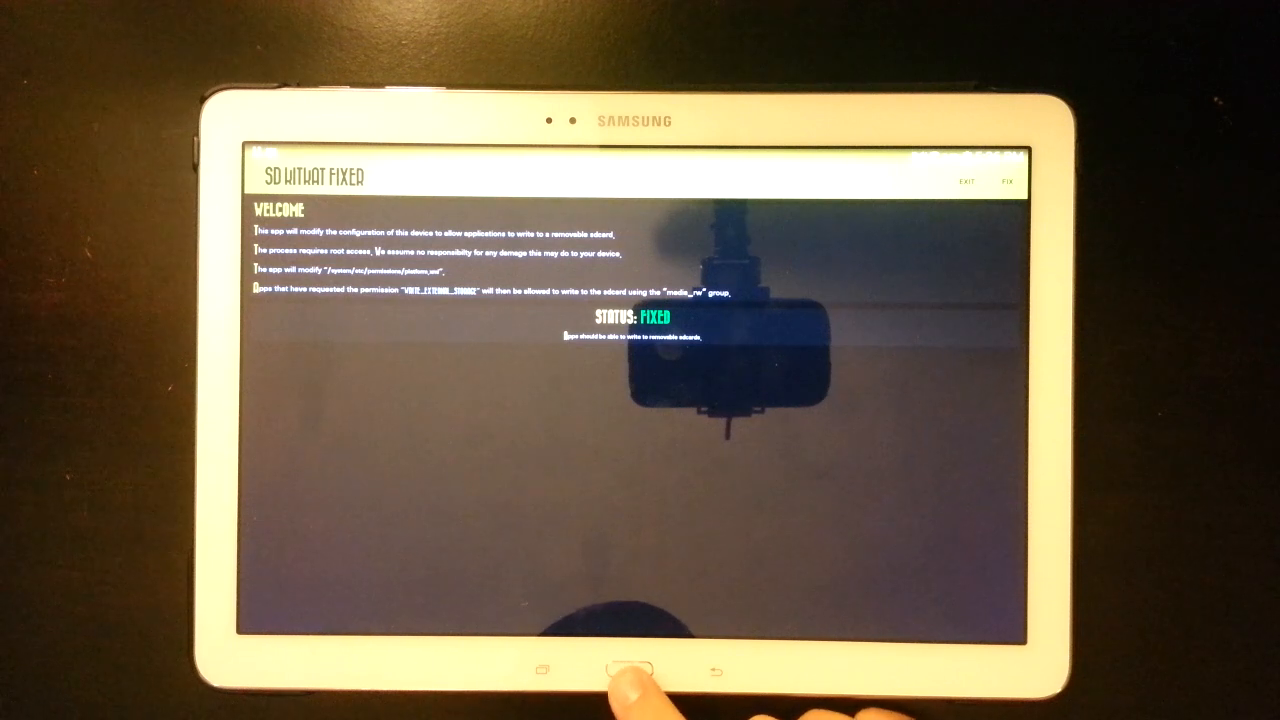